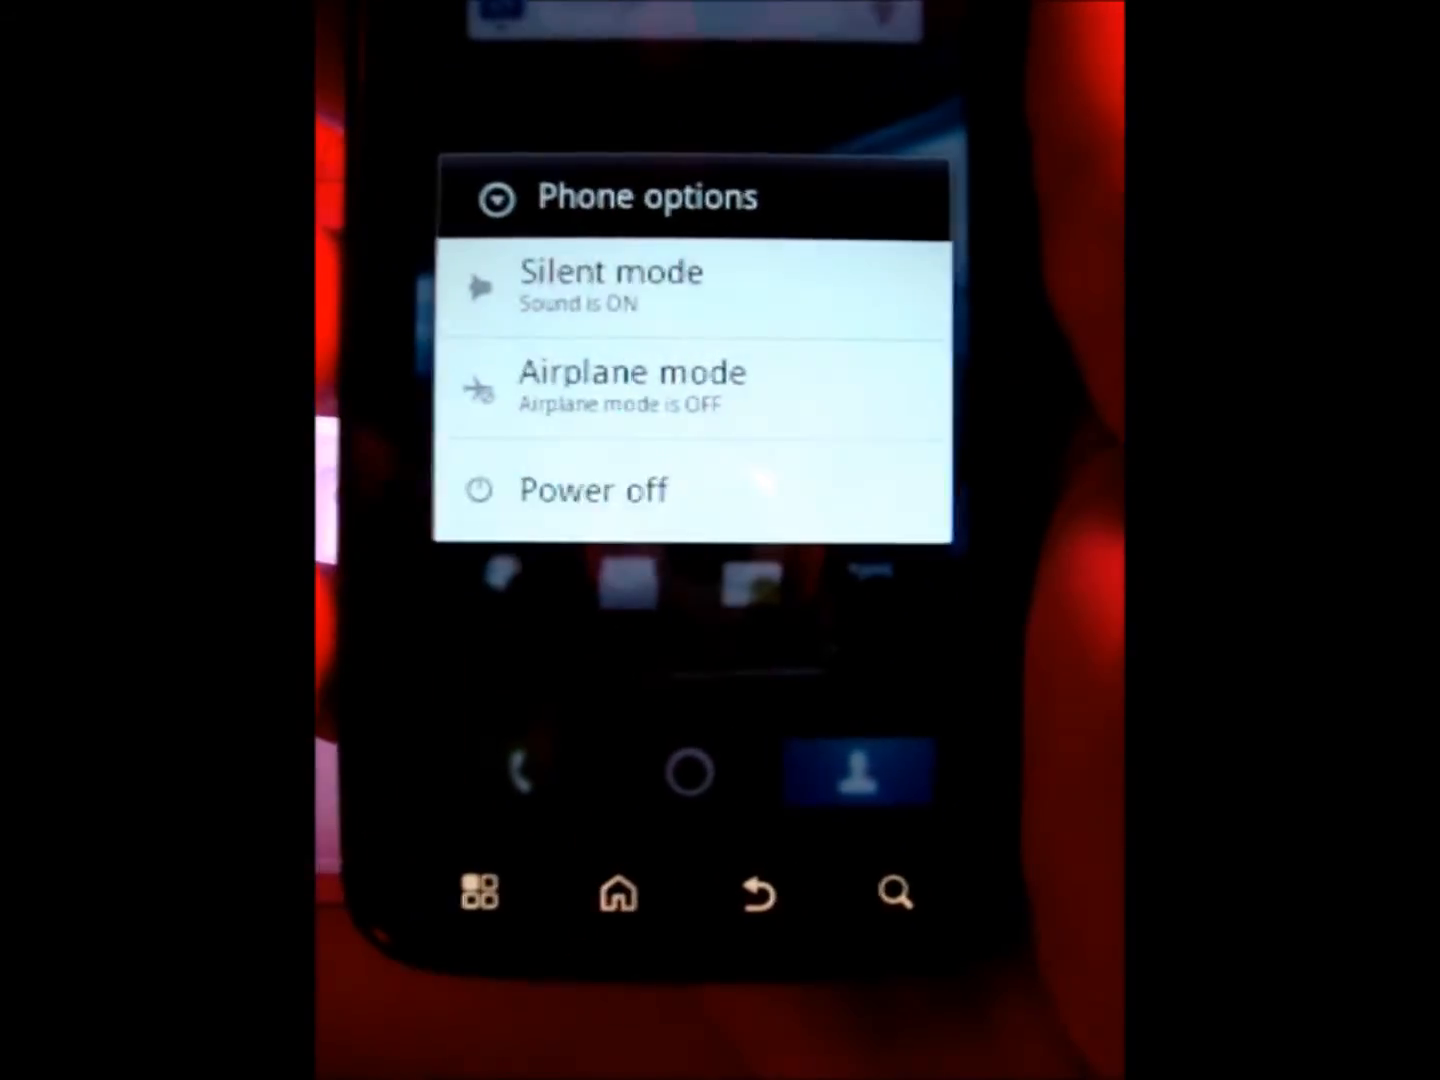
- Power the phone off from the Phone options menu so it begins shutting down
click(594, 490)
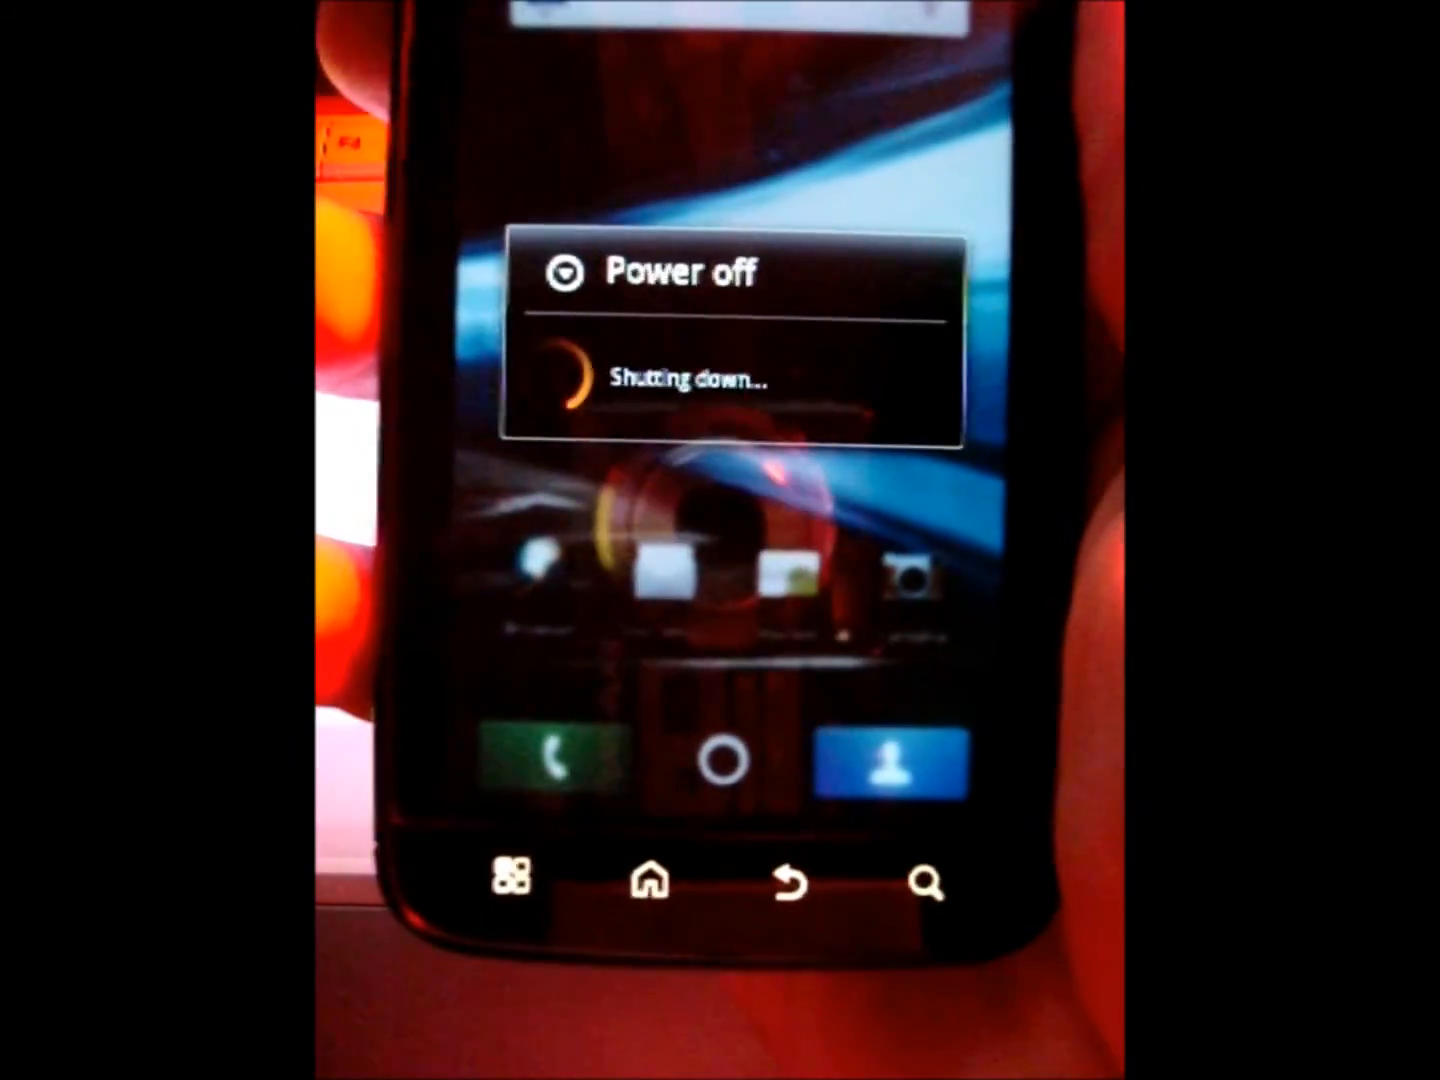